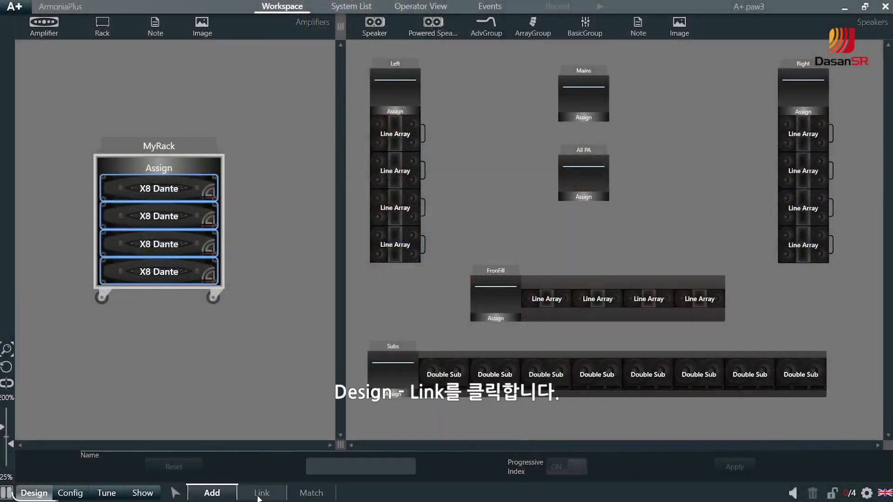
Step: Enter the Link workspace showing the four X8 Dante amps and speaker arrays
{"action": "left_click", "coordinate": [262, 493]}
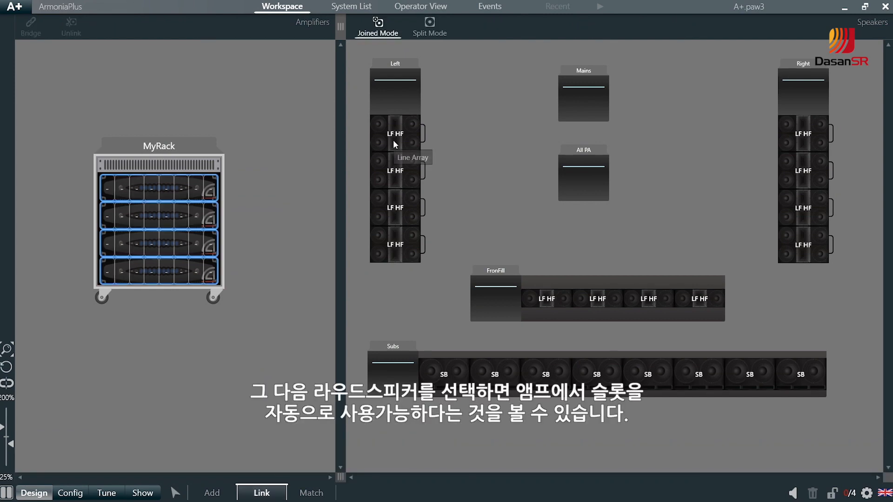
Step: Assign the Left, Right, FronFill and Subs cabinets to MyRack's X8 Dante channels
{"action": "left_click", "coordinate": [394, 133]}
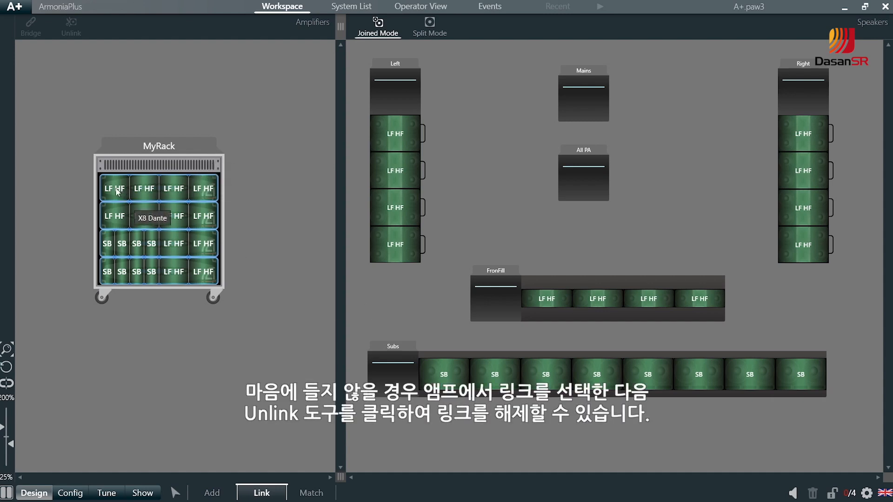
Step: Unlink all four Left array cabinets from the first X8 Dante amplifier
{"action": "left_click", "coordinate": [114, 188]}
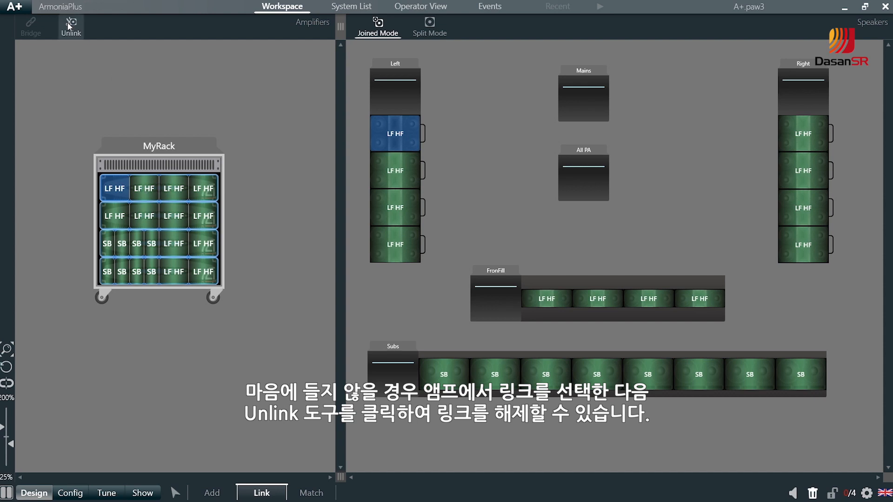
{"action": "left_click", "coordinate": [71, 26]}
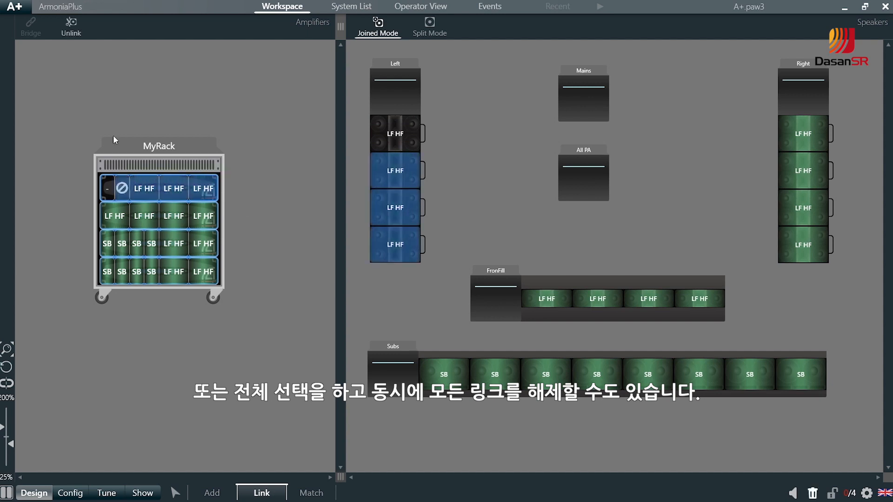
{"action": "left_click", "coordinate": [70, 25]}
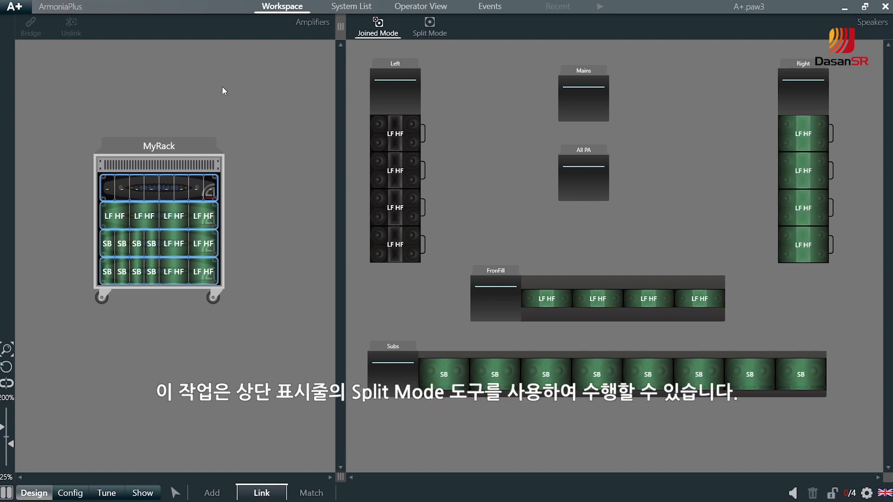
{"action": "mouse_move", "coordinate": [430, 26]}
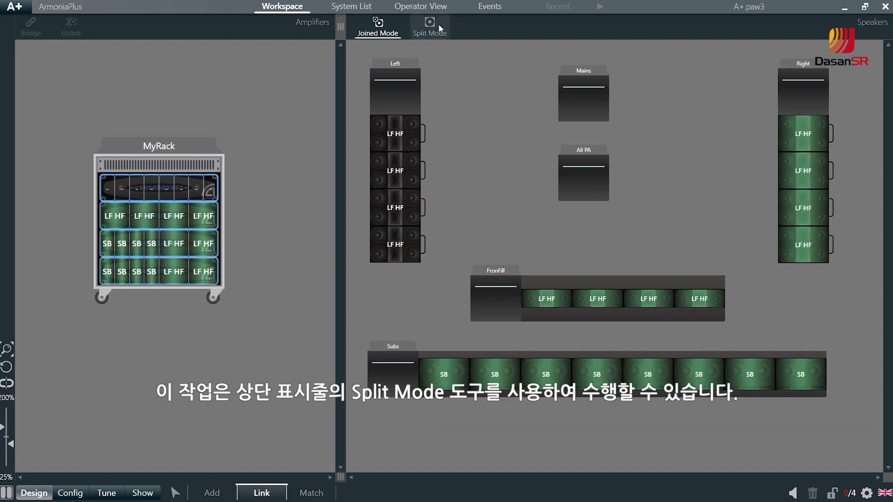
Step: In Split Mode, link the top Left cabinet's LF line to a first-amp channel
{"action": "left_click", "coordinate": [429, 26]}
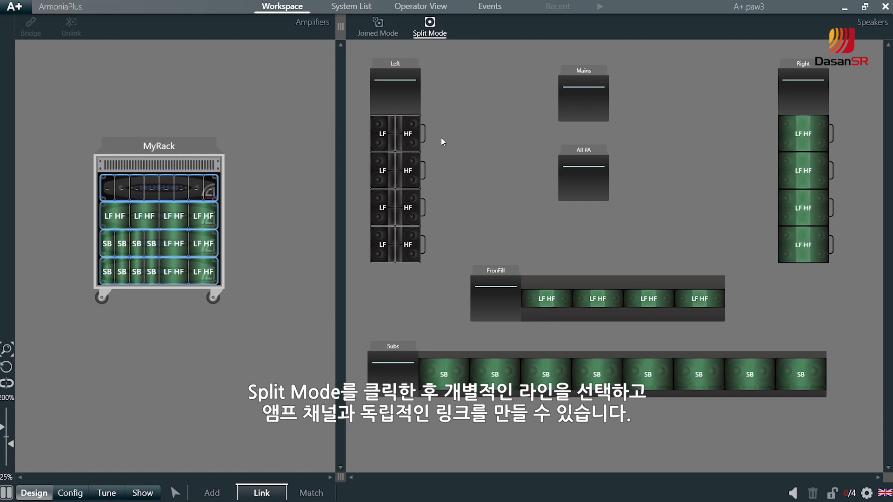
{"action": "mouse_move", "coordinate": [409, 142]}
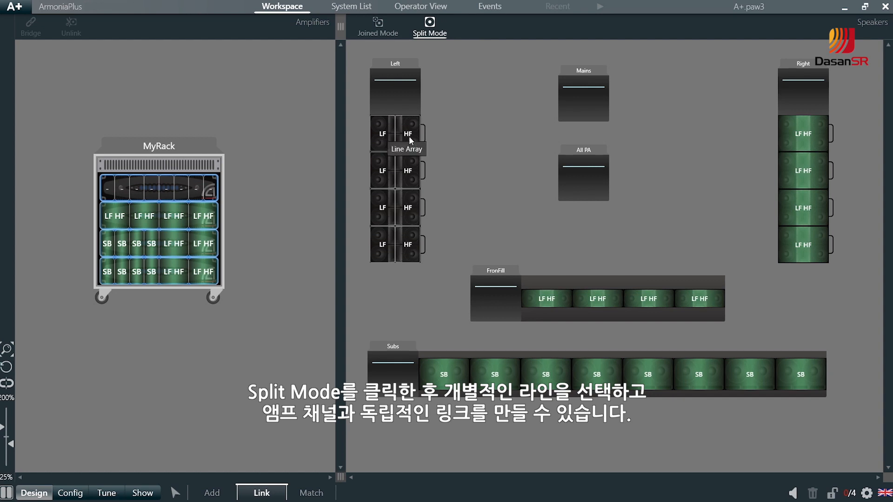
{"action": "left_click", "coordinate": [382, 133]}
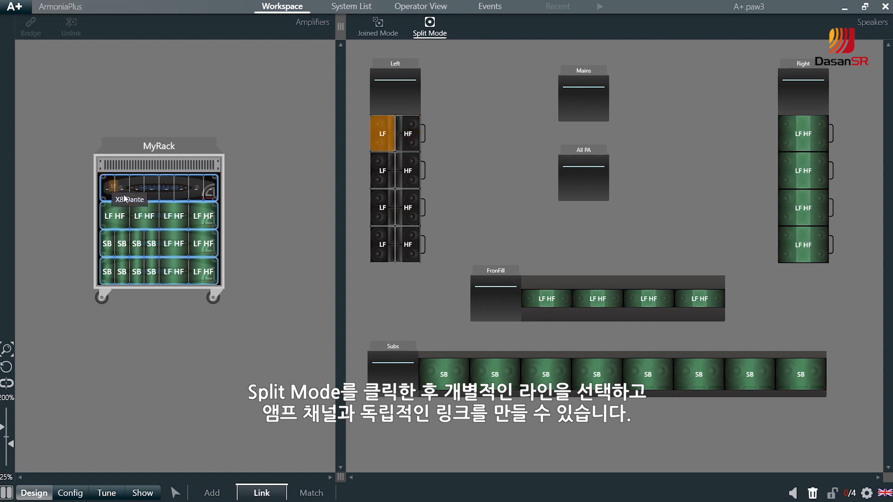
{"action": "left_click", "coordinate": [407, 169]}
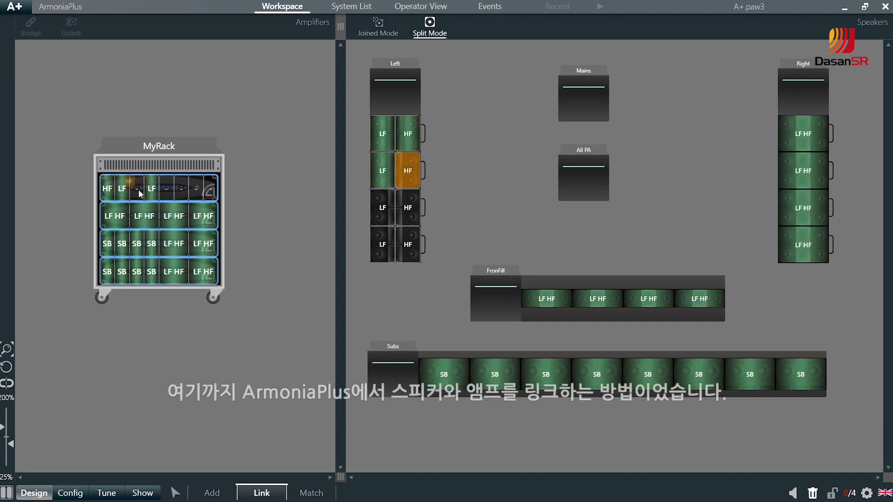